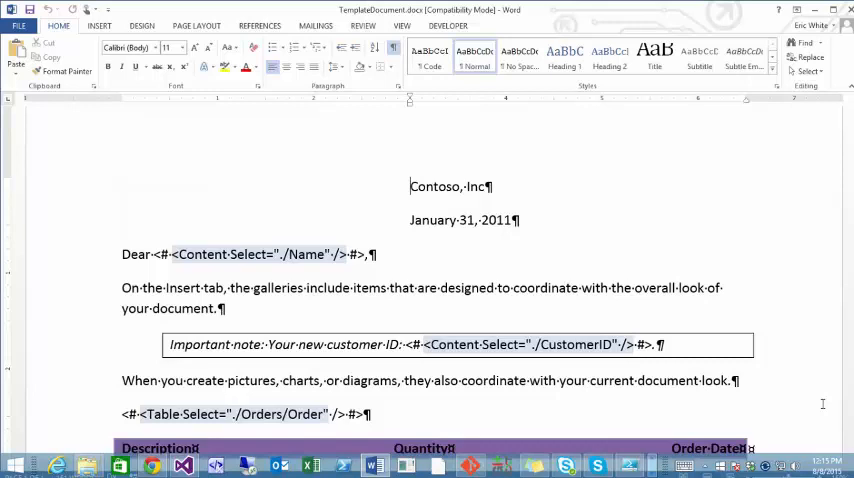
Apply Heading 1 to the 'Dear' greeting line containing the Name field
{"action": "left_click", "coordinate": [258, 254]}
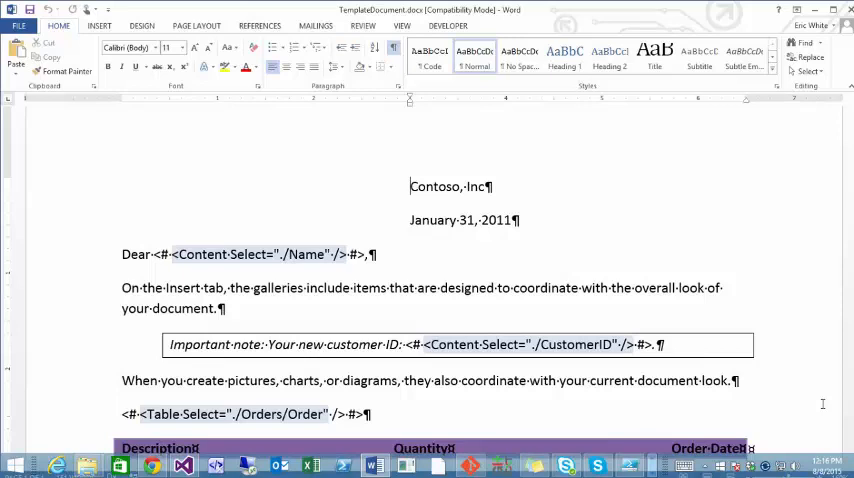
{"action": "left_click", "coordinate": [157, 254]}
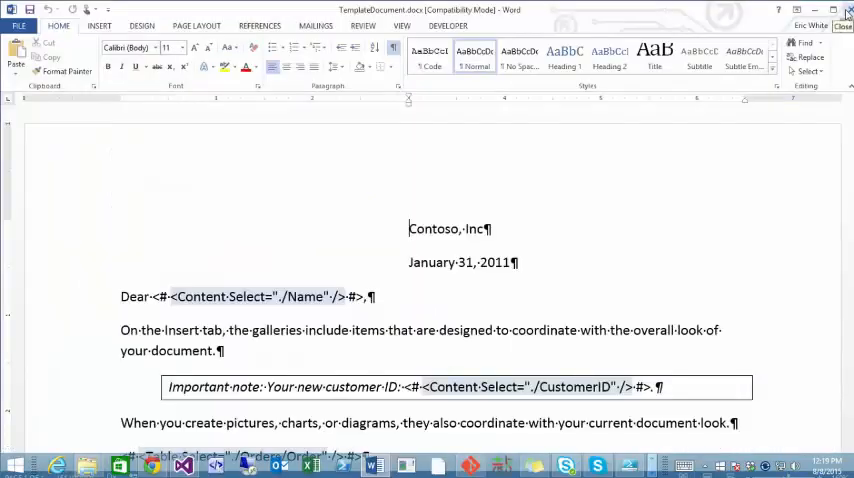
{"action": "left_click", "coordinate": [58, 464]}
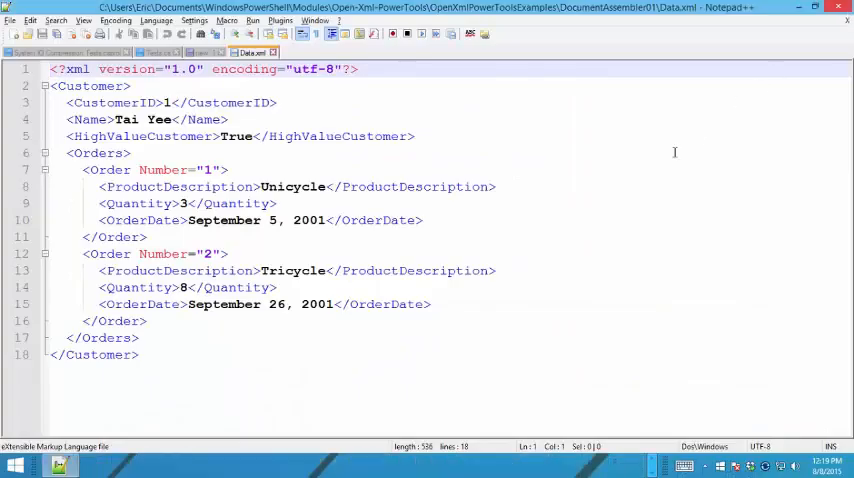
{"action": "mouse_move", "coordinate": [625, 182]}
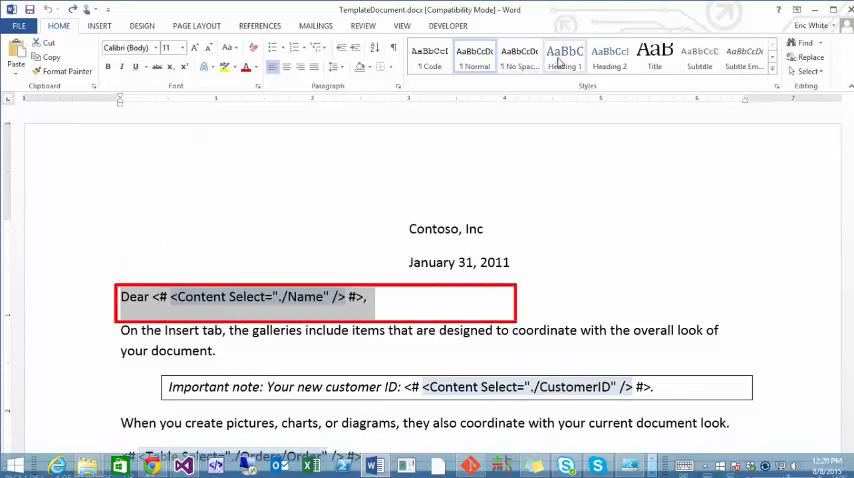
{"action": "left_click", "coordinate": [564, 57]}
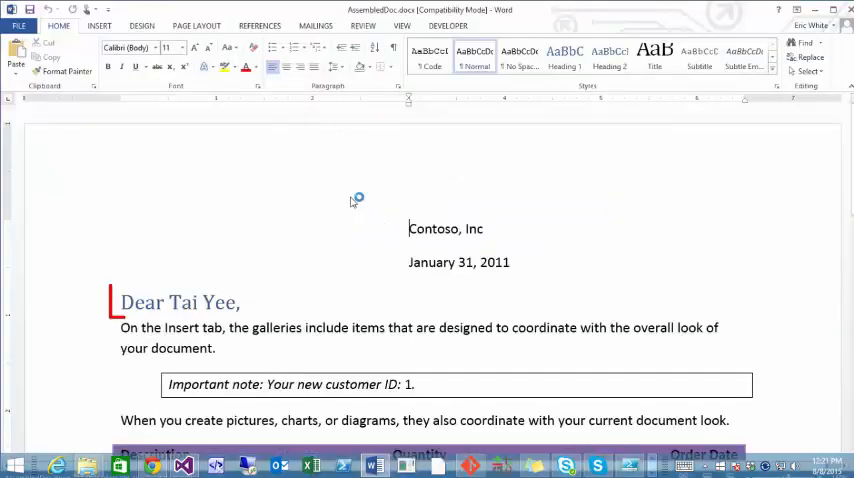
{"action": "double_click", "coordinate": [179, 301]}
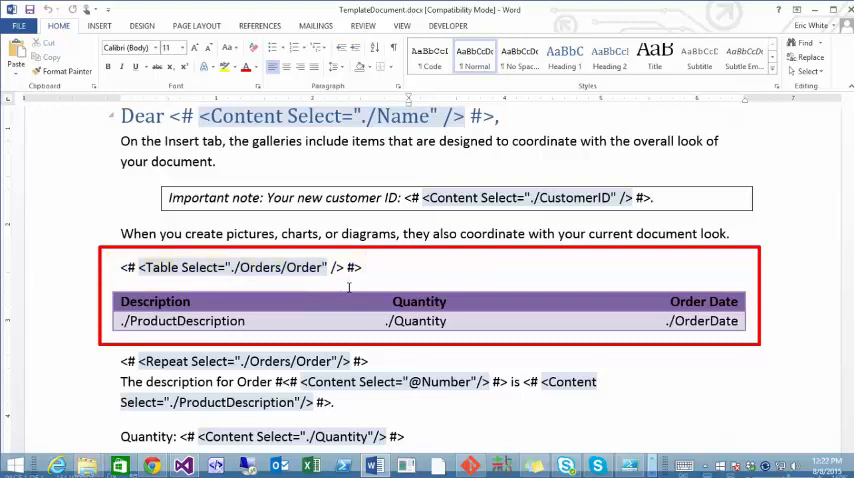
Examine the Table block's ./ProductDescription cell, then bring up Data.xml in Notepad++
{"action": "double_click", "coordinate": [277, 267]}
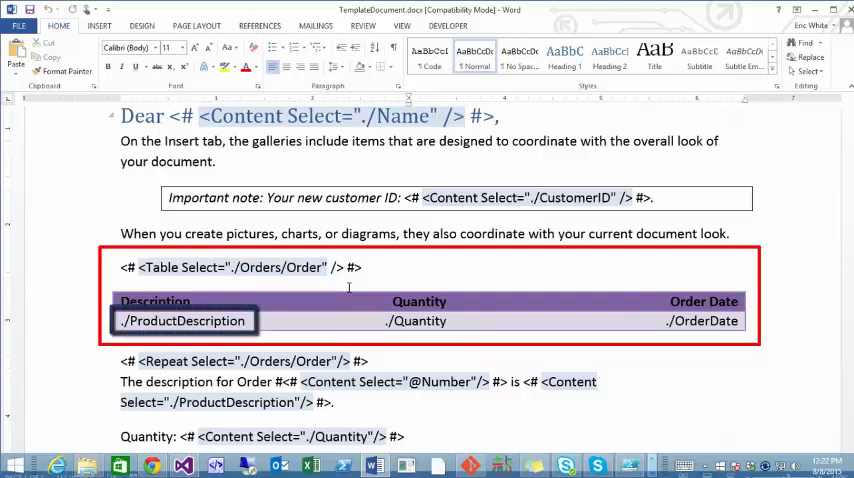
{"action": "left_click", "coordinate": [702, 320]}
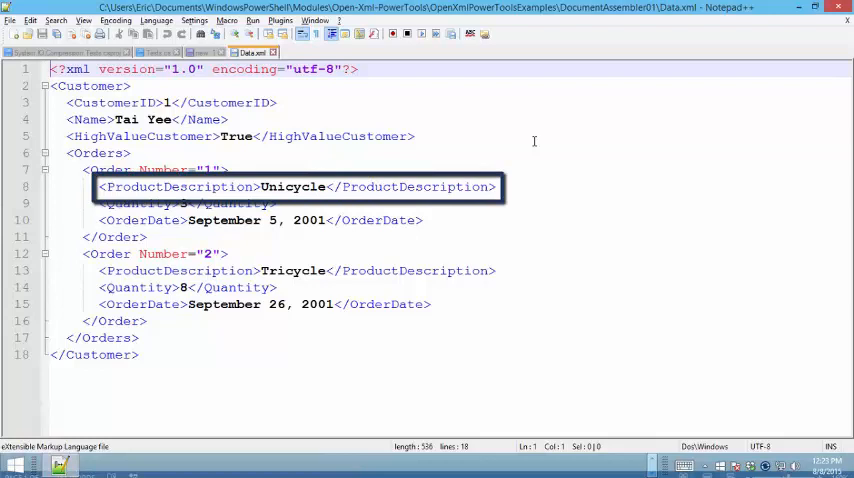
Switch to AssembledDoc.docx in Word showing the Unicycle and Tricycle orders table
{"action": "left_click", "coordinate": [562, 136]}
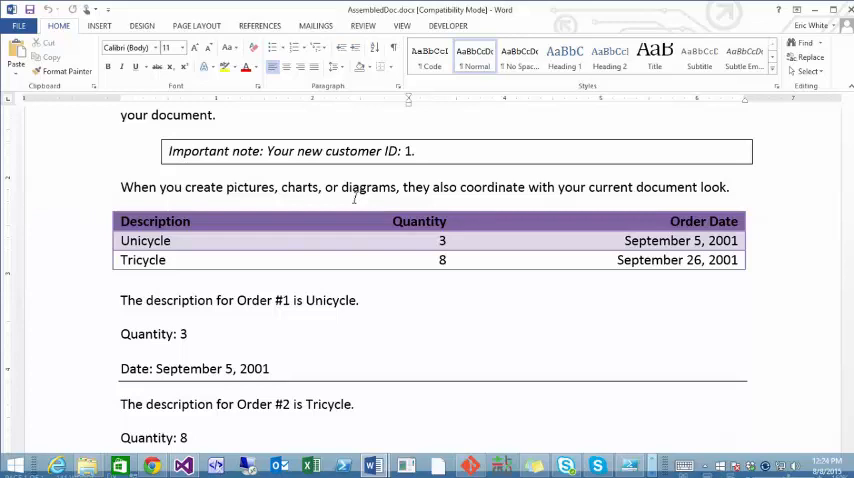
Review the assembled Unicycle and Tricycle orders, then return to Data.xml in Notepad++
{"action": "left_click", "coordinate": [430, 240]}
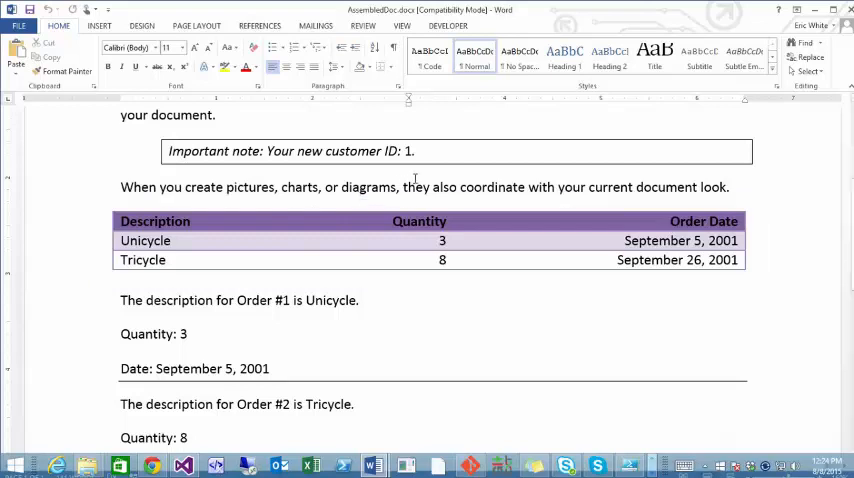
{"action": "left_click", "coordinate": [58, 465]}
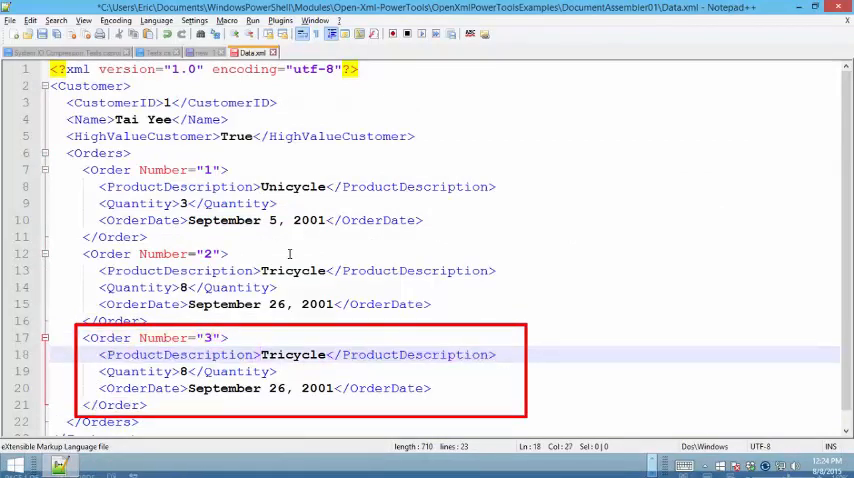
Replace order 3's 'Tricycle' product description with a new name beginning 'Sk'
{"action": "double_click", "coordinate": [292, 354]}
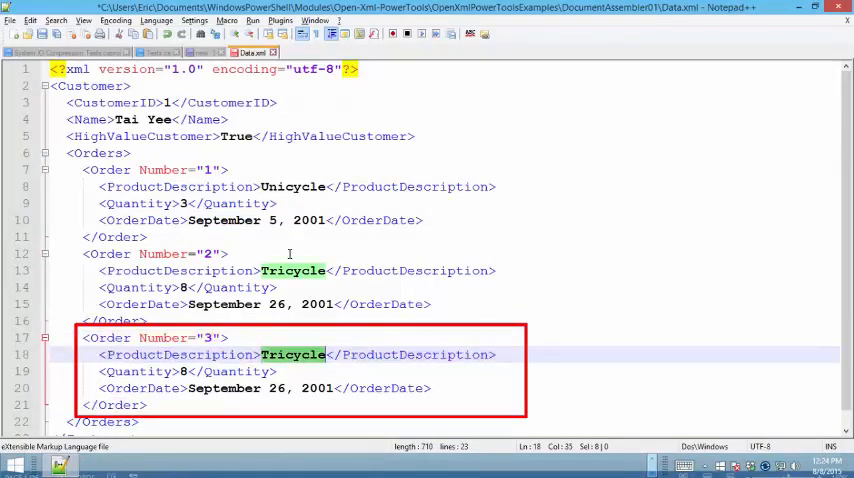
{"action": "type", "text": "Sk"}
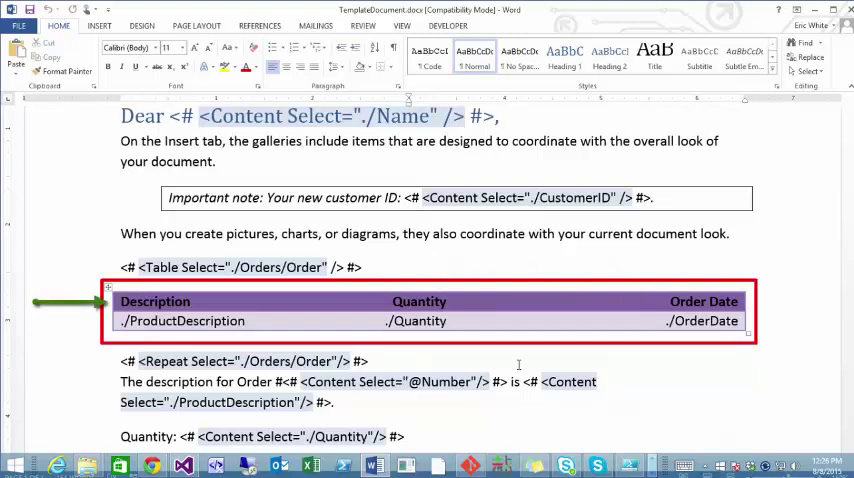
{"action": "mouse_move", "coordinate": [70, 320]}
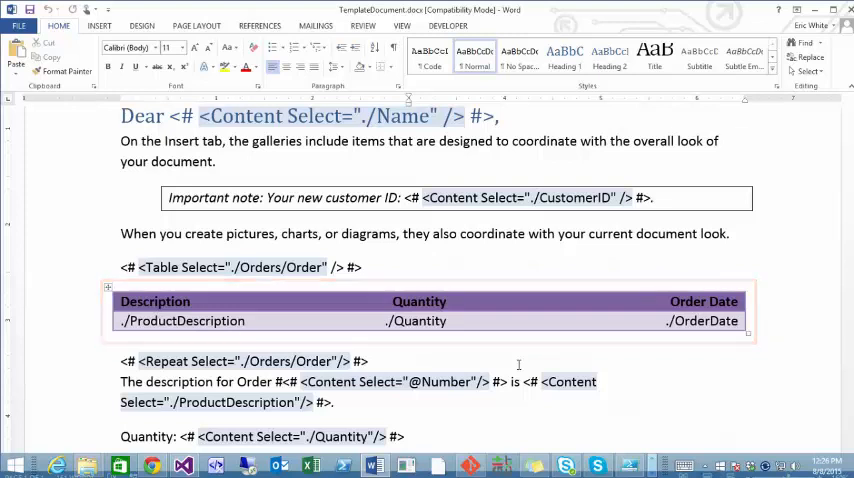
Scroll to the Repeat block over ./Orders/Order and select its description, quantity and date fields
{"action": "scroll", "scroll_direction": "down", "scroll_amount": 3}
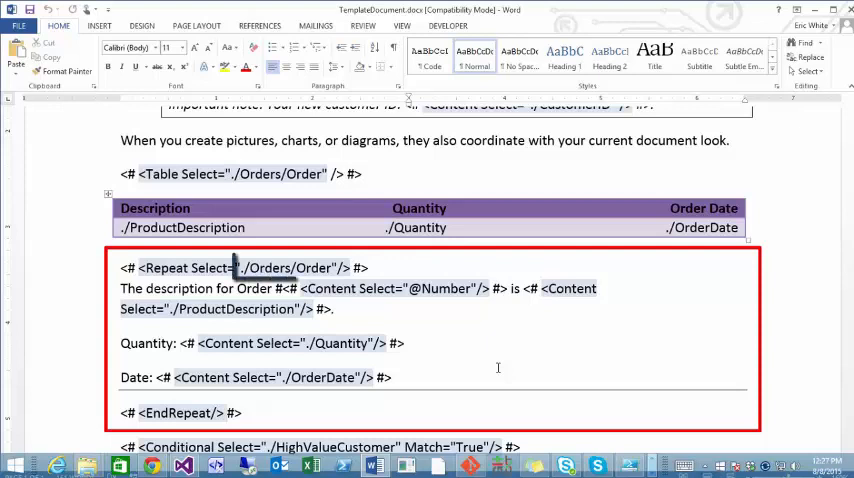
{"action": "double_click", "coordinate": [285, 267]}
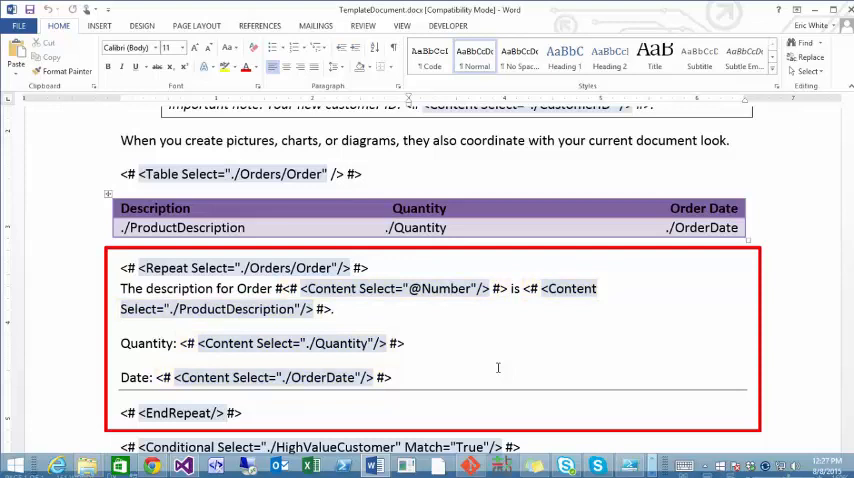
{"action": "double_click", "coordinate": [232, 309]}
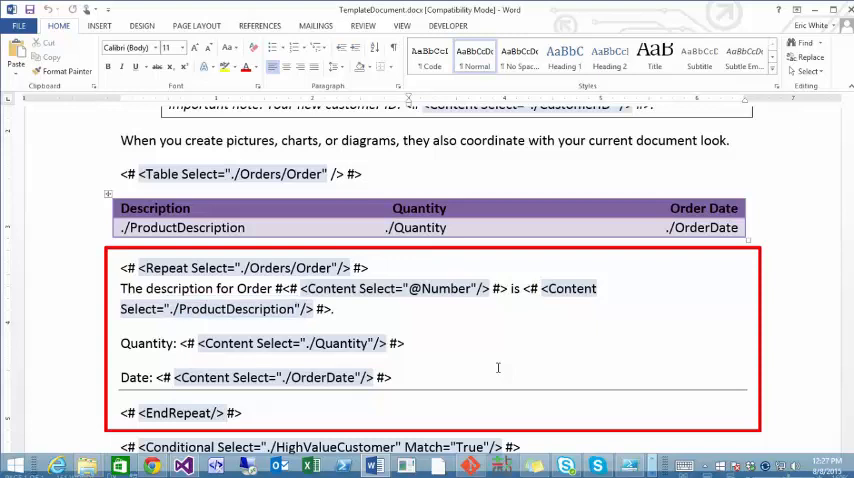
{"action": "double_click", "coordinate": [287, 267]}
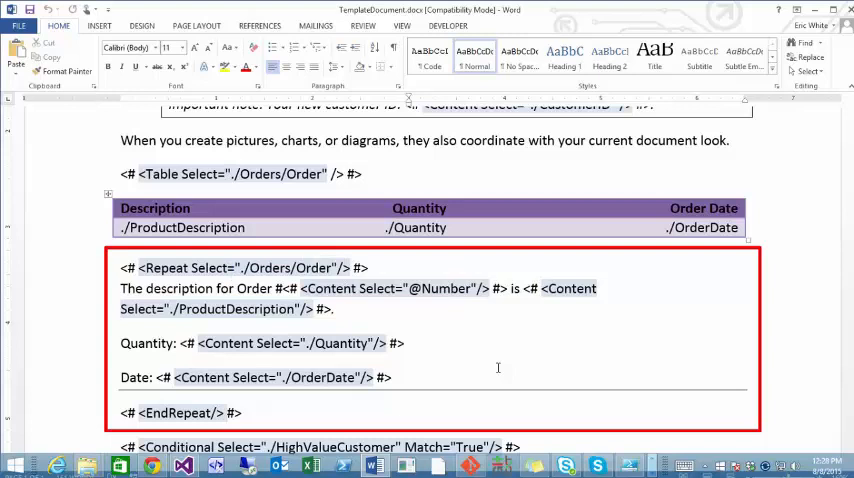
{"action": "double_click", "coordinate": [440, 288]}
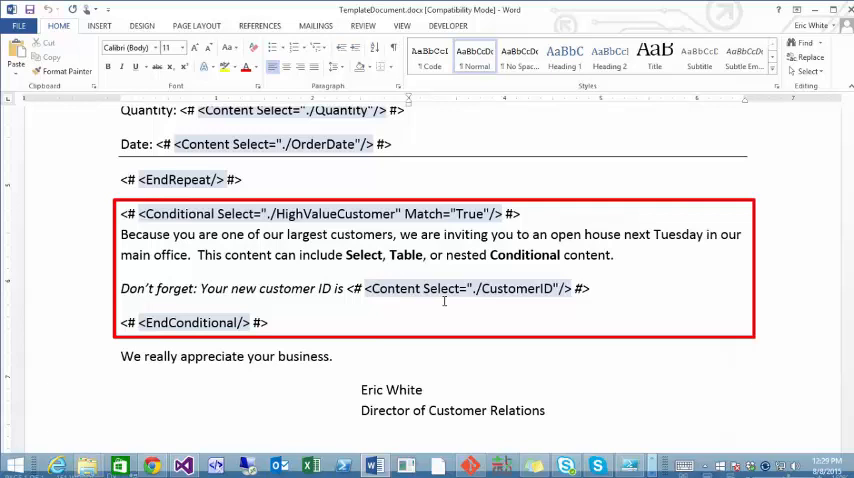
{"action": "double_click", "coordinate": [330, 214]}
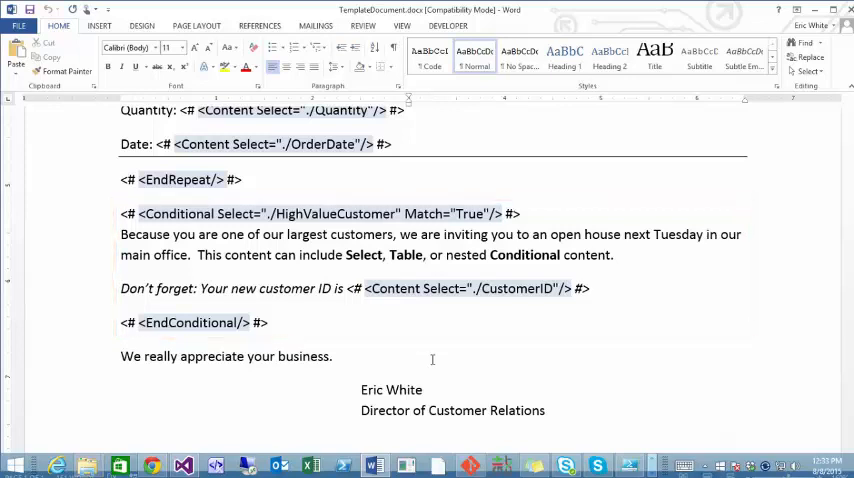
Show DocumentAssembler01.cs in Visual Studio, with Main calling DocumentAssembler.AssembleDocument
{"action": "left_click", "coordinate": [183, 466]}
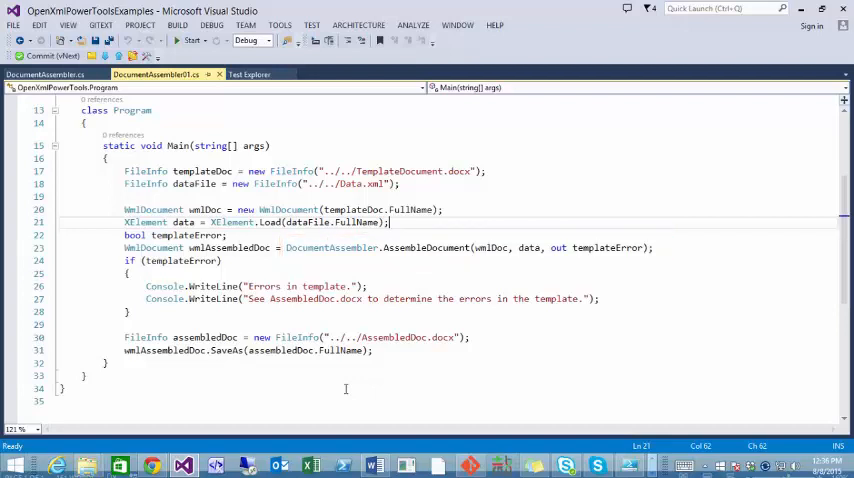
Edit the Name field's <Content Select="./Name" /> tag, removing its closing slash
{"action": "left_click", "coordinate": [374, 465]}
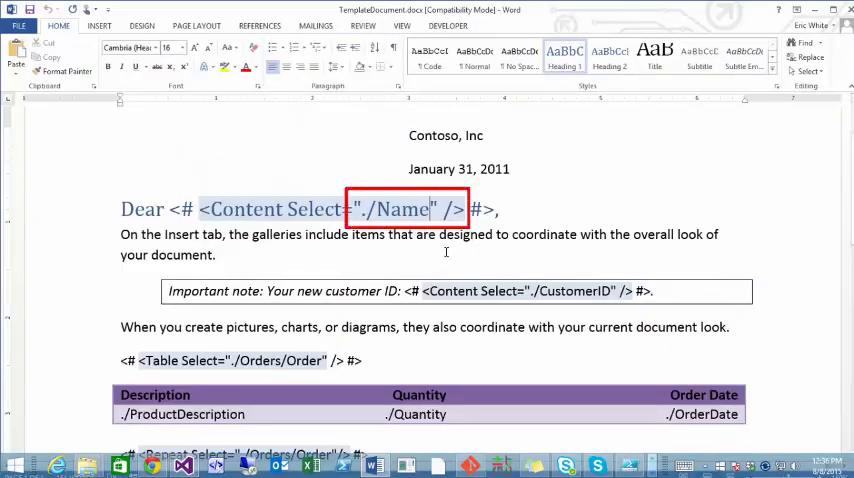
{"action": "type", "text": "Z"}
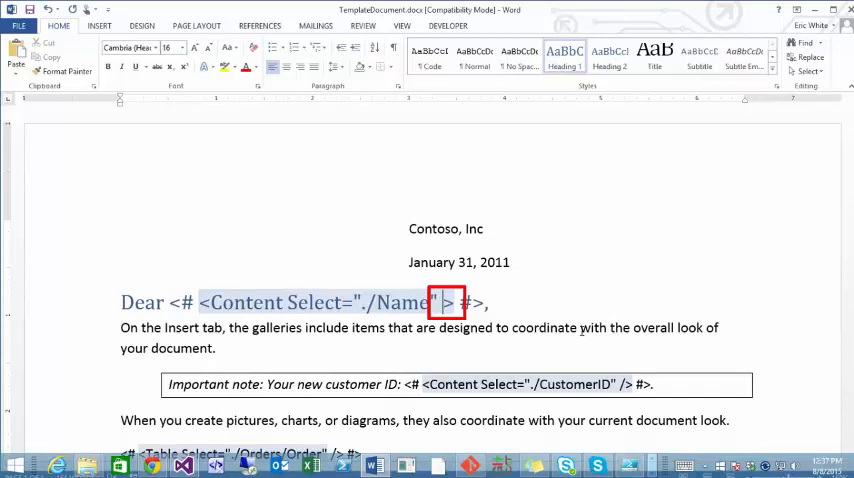
Open the project folder in File Explorer and open an output document from it
{"action": "left_click", "coordinate": [450, 302]}
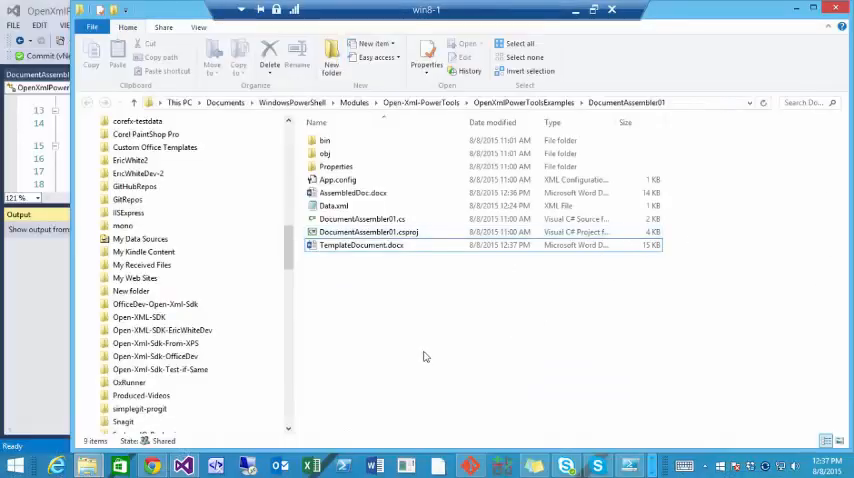
{"action": "double_click", "coordinate": [352, 193]}
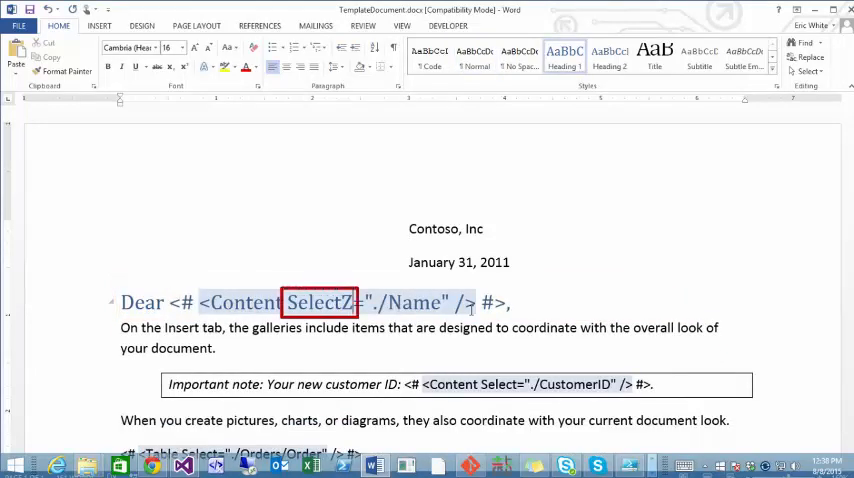
{"action": "mouse_move", "coordinate": [240, 193]}
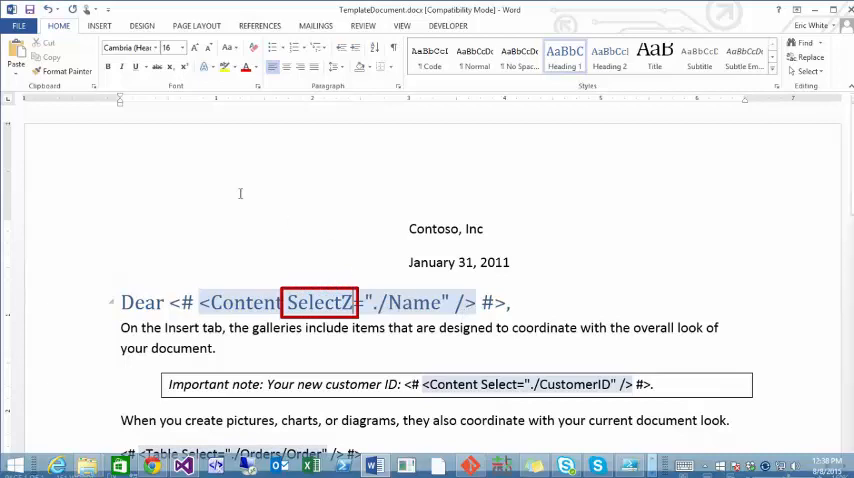
{"action": "mouse_move", "coordinate": [30, 9]}
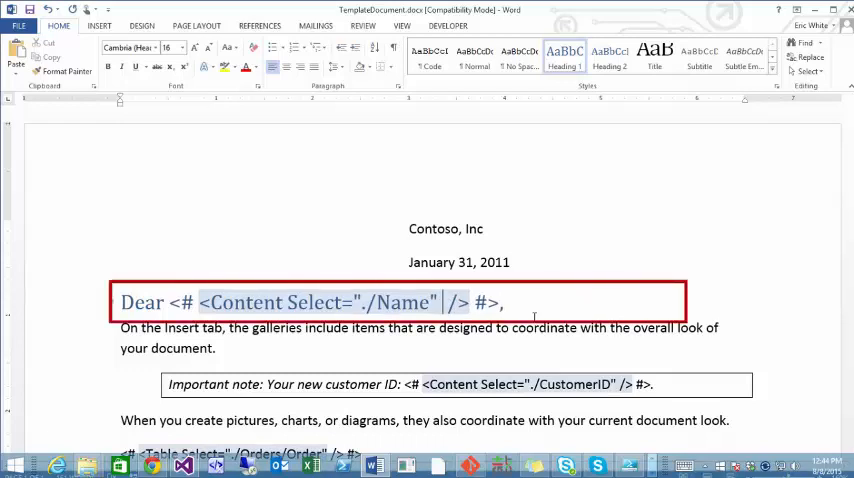
Add Optional="true" to the Name Content tag and change ./Name to ./NameZ
{"action": "type", "text": "Optional=\"true\""}
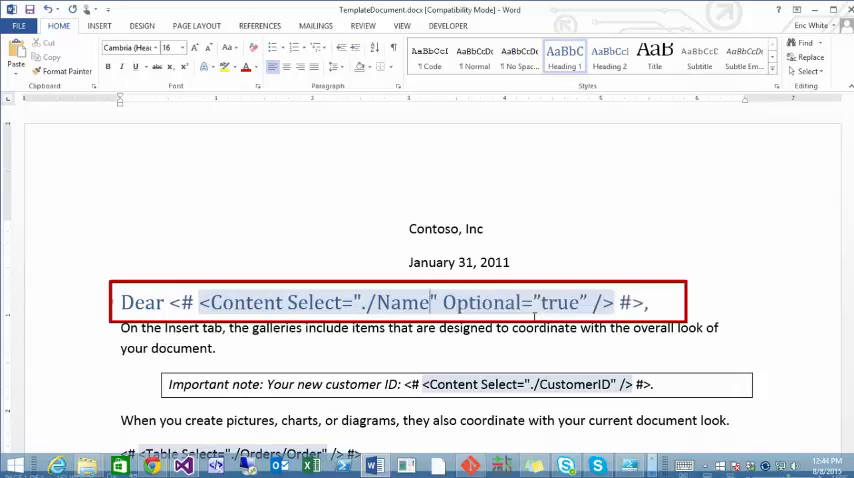
{"action": "type", "text": "Z"}
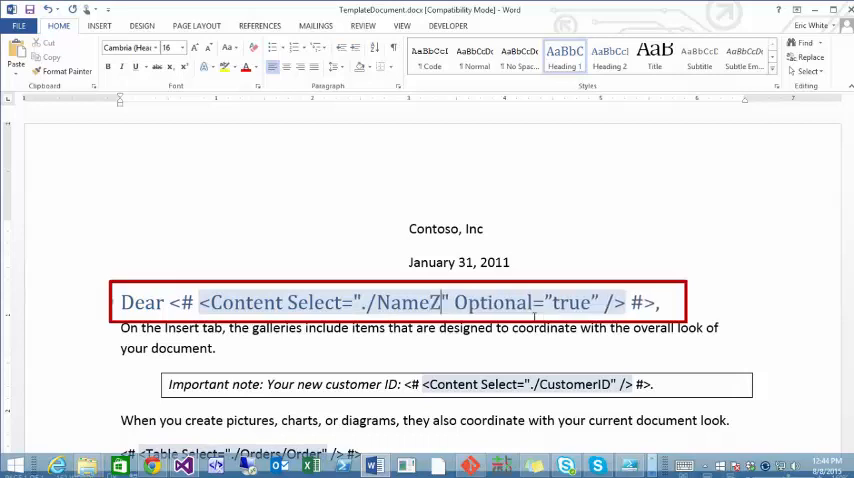